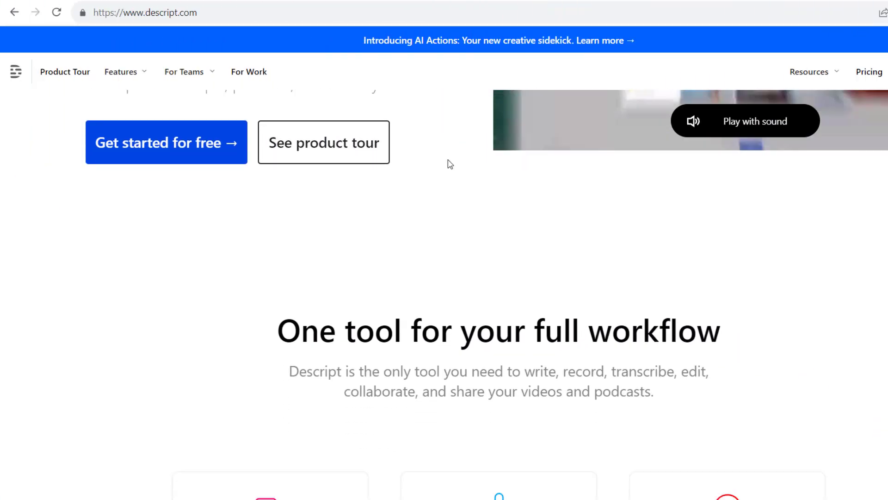
Step: Scroll the Descript homepage down to the video editing, podcasting and screen recording features
scroll(down, 3)
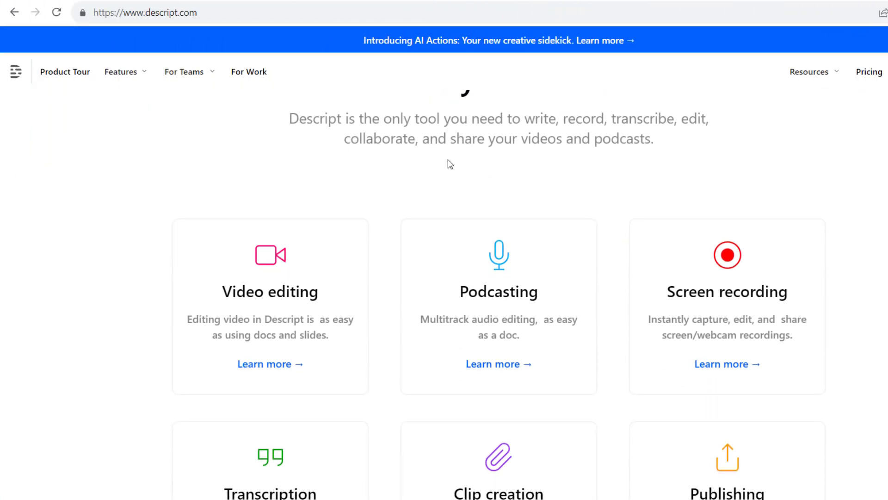
scroll(down, 3)
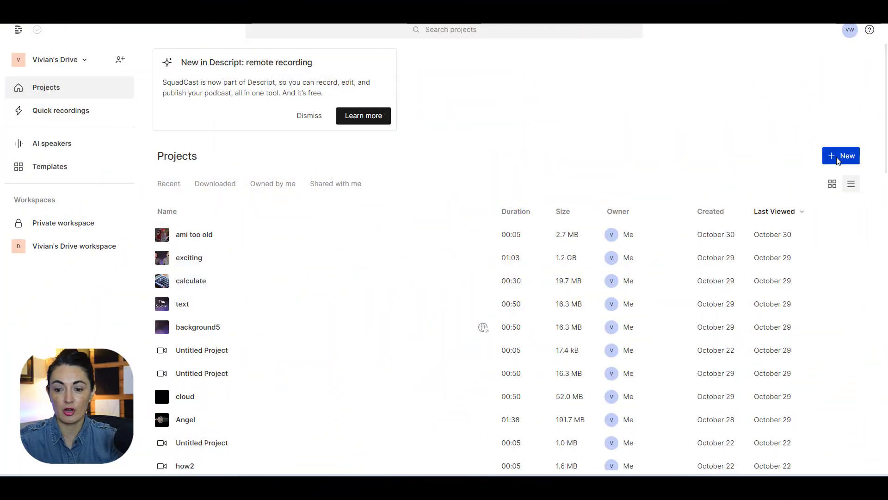
Step: Create a new video project and title it 'Chelsea will lose'
click(840, 156)
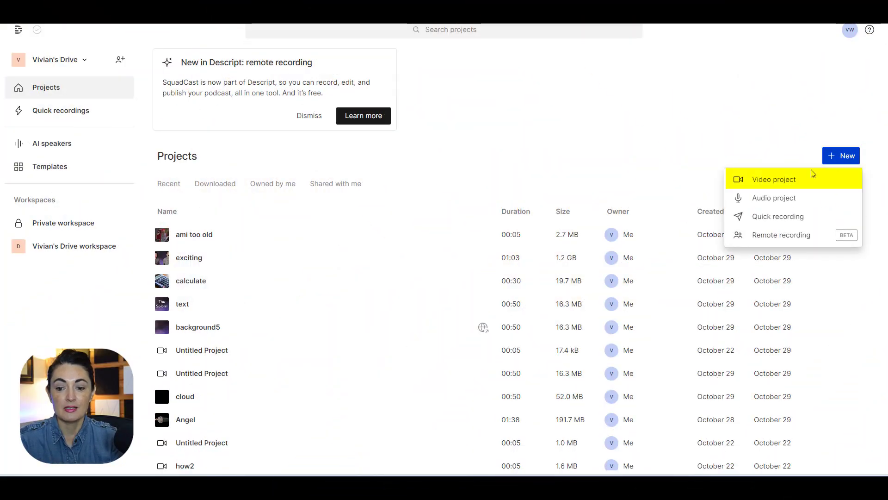
click(773, 179)
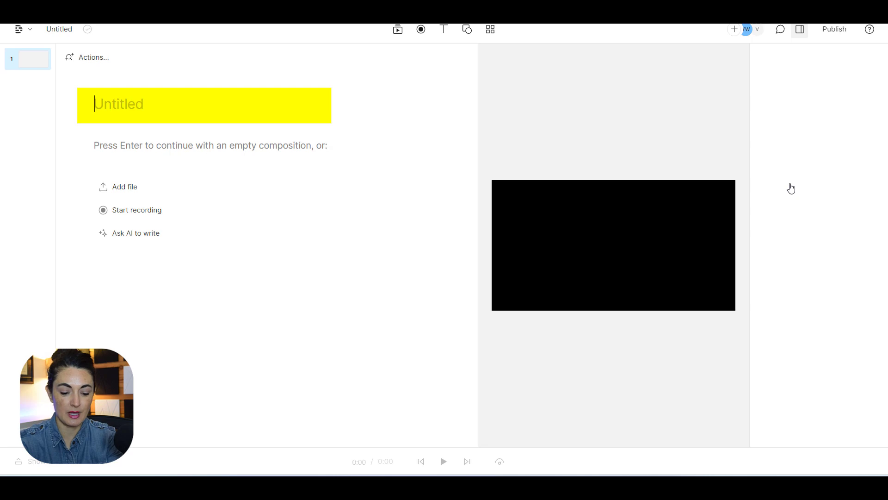
text(Chelsea will los)
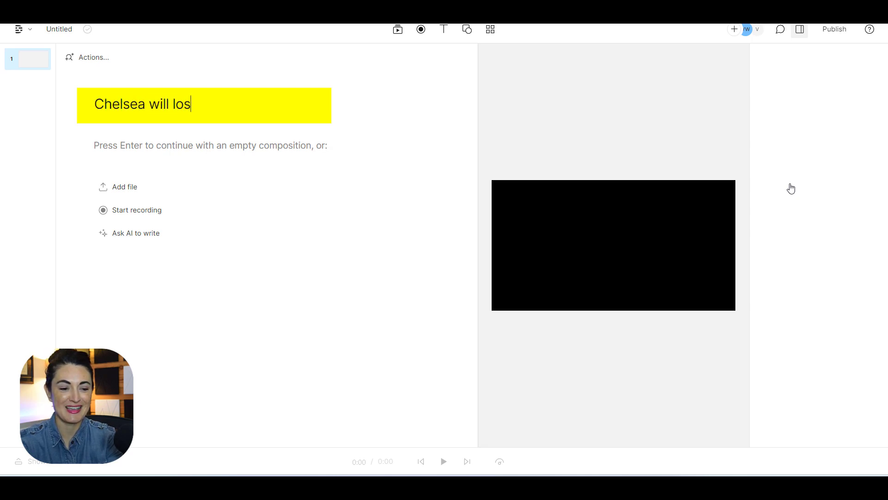
text(e)
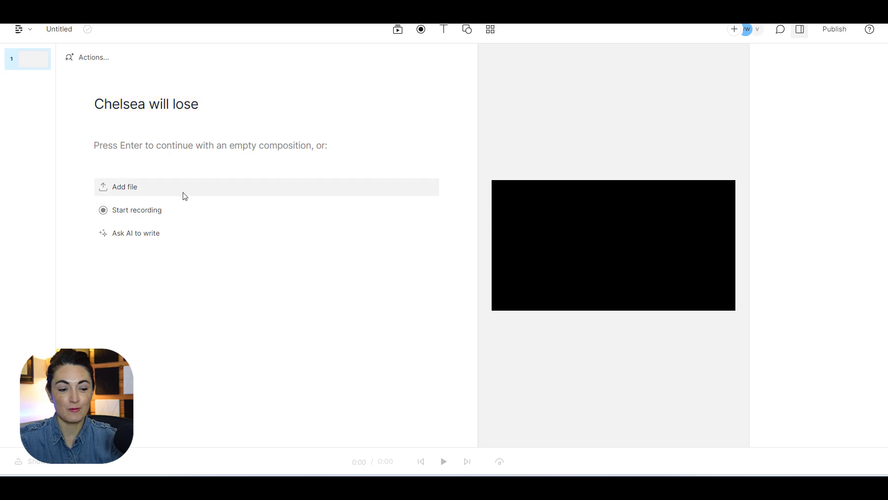
Step: Import Sample Video.mp4 and insert it into the script to start transcription
click(124, 187)
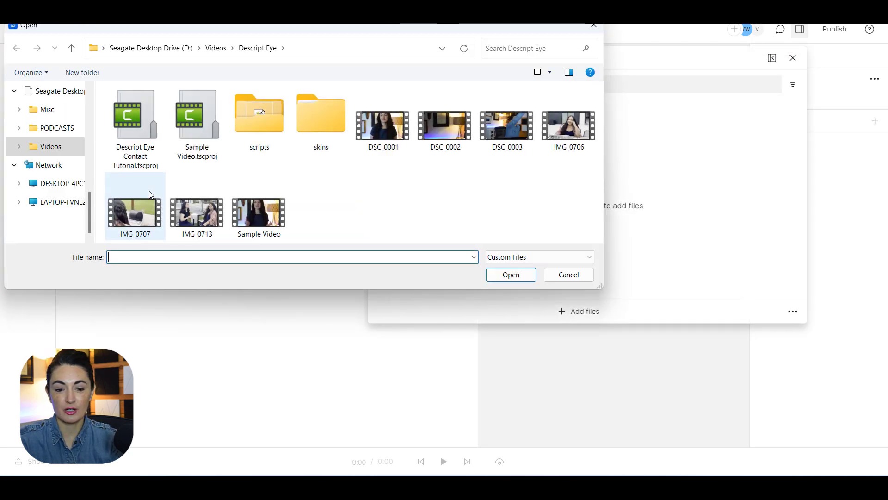
click(258, 212)
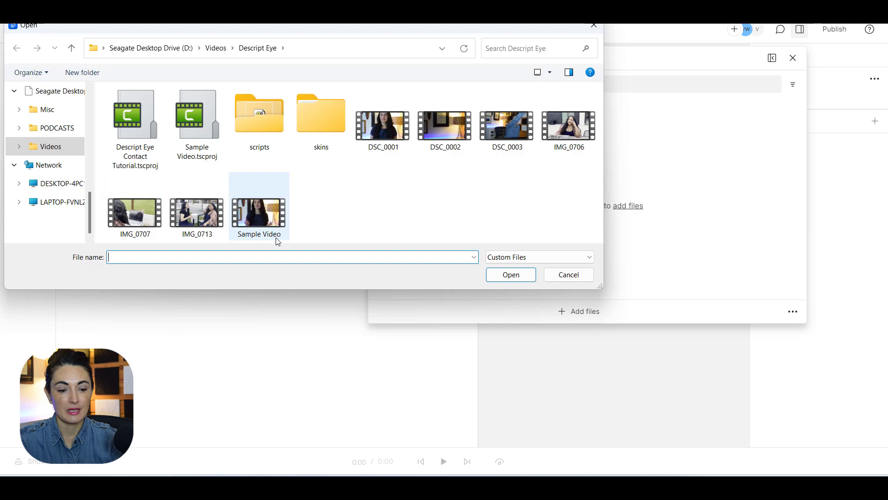
click(510, 274)
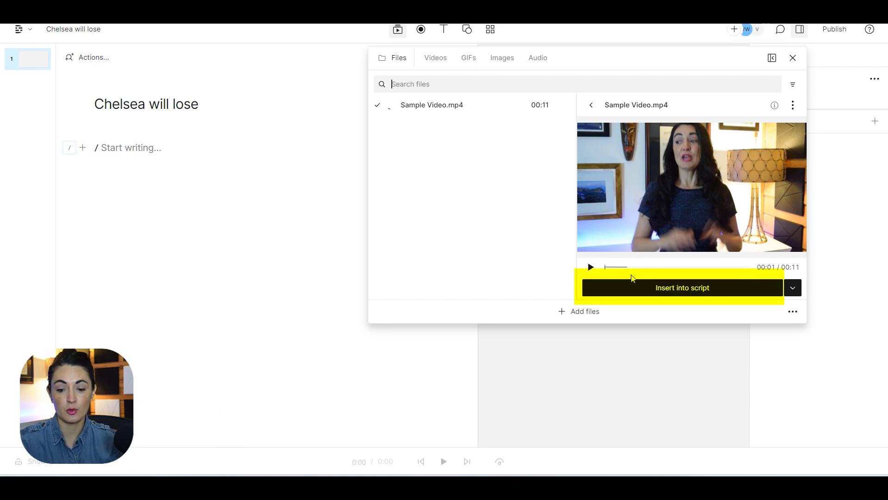
click(681, 287)
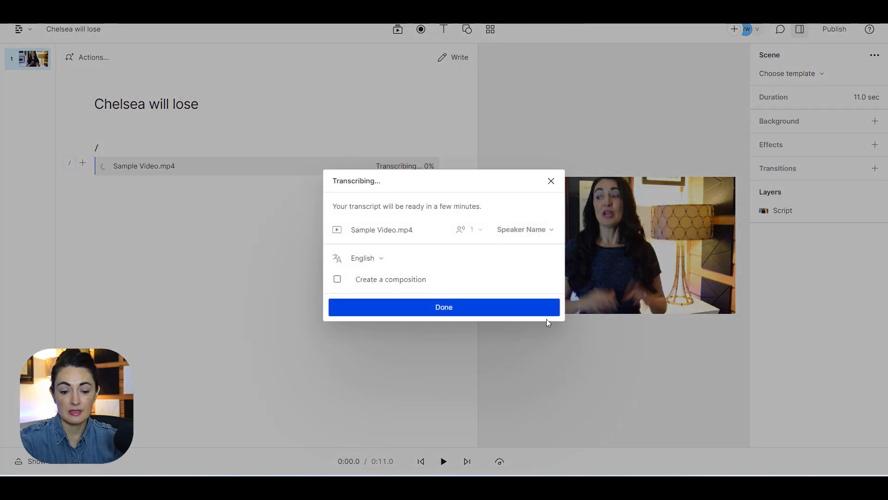
Step: Dismiss the Transcribing notice and select the transcribed Sample Video clip
click(444, 307)
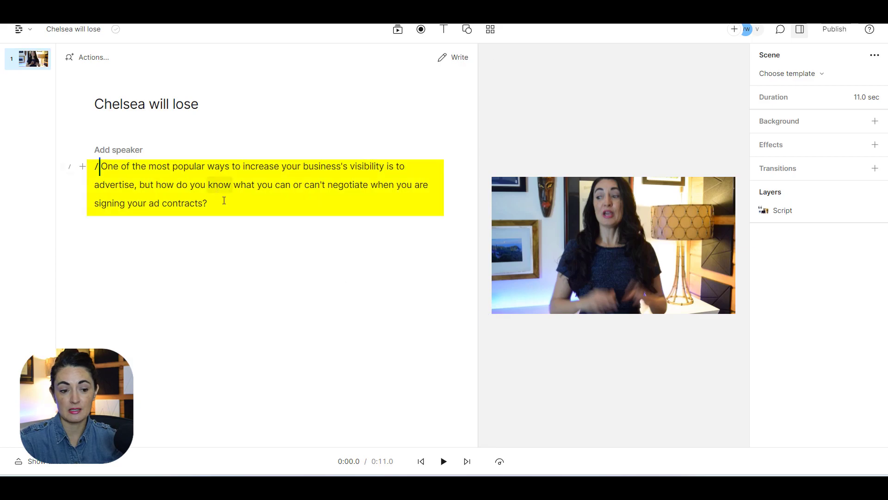
click(614, 245)
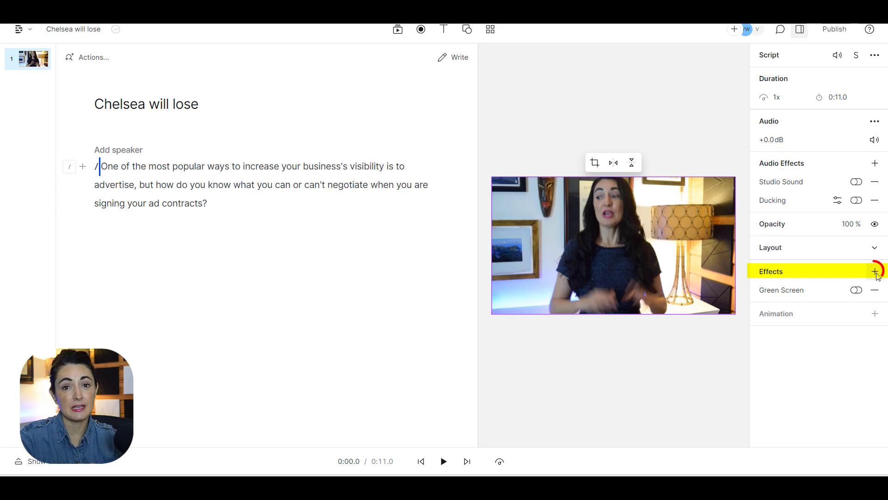
Step: Rewind to the start, select the clip and add the Eye Contact effect
click(874, 272)
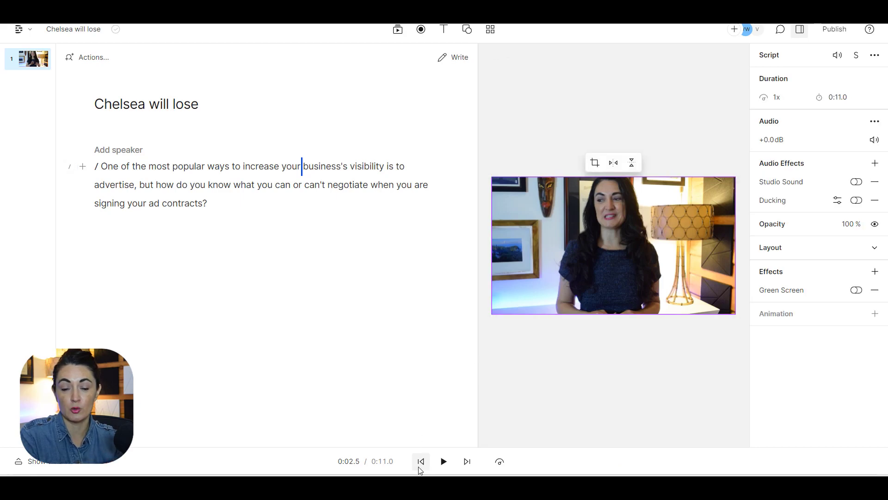
click(420, 461)
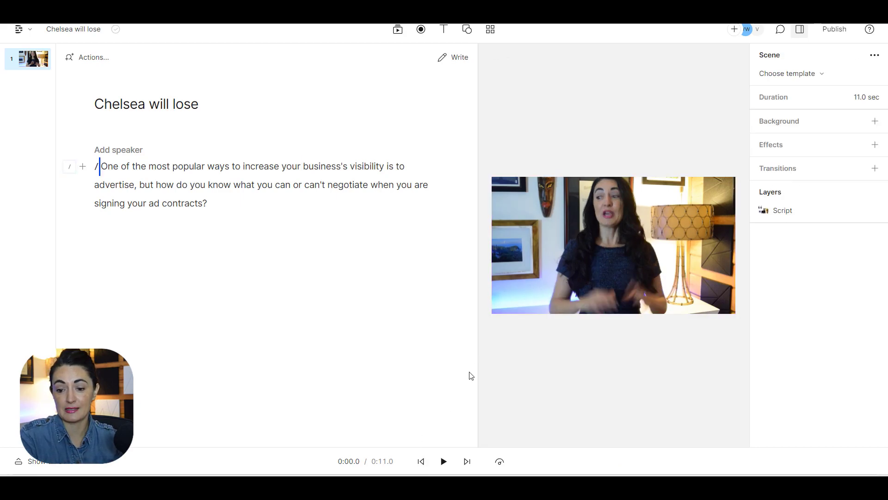
click(614, 244)
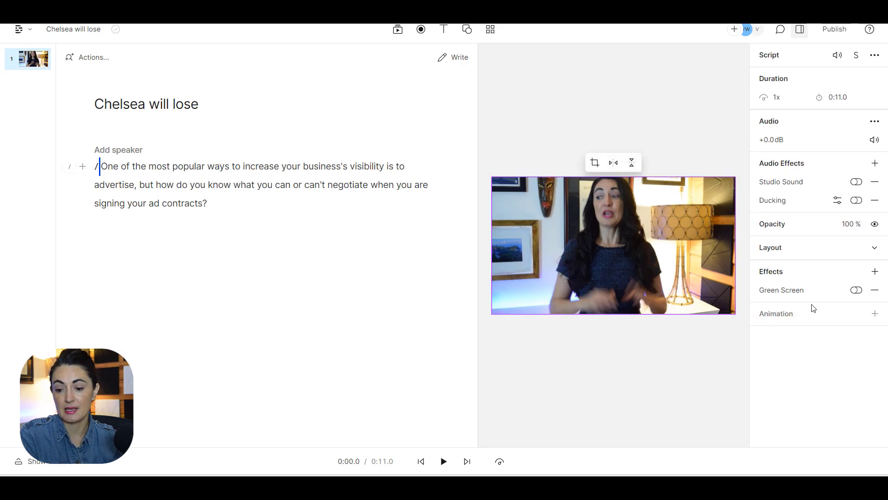
click(874, 271)
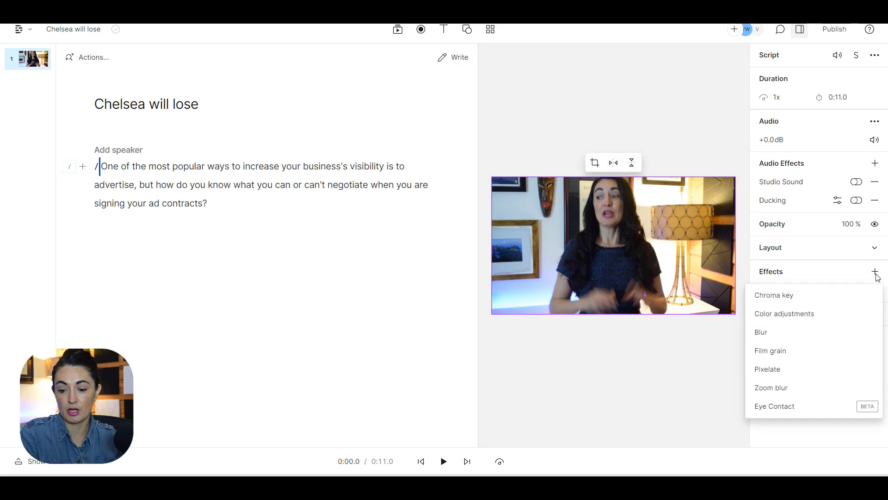
click(774, 406)
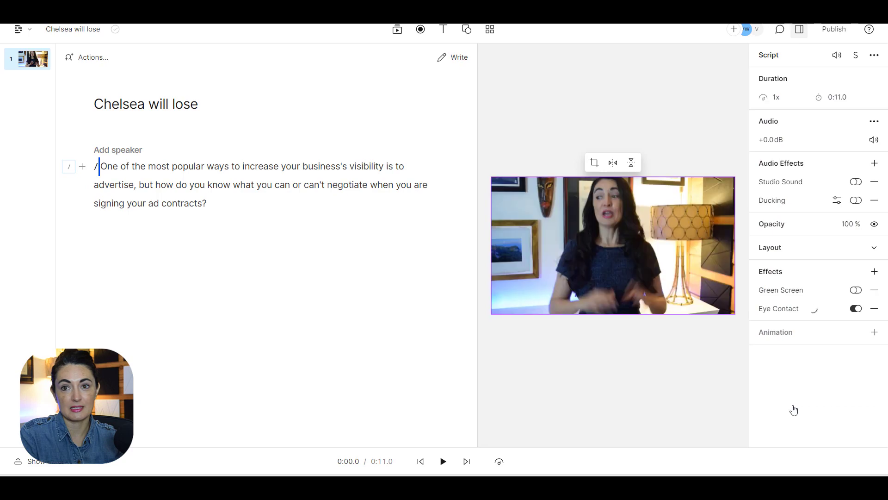
click(855, 308)
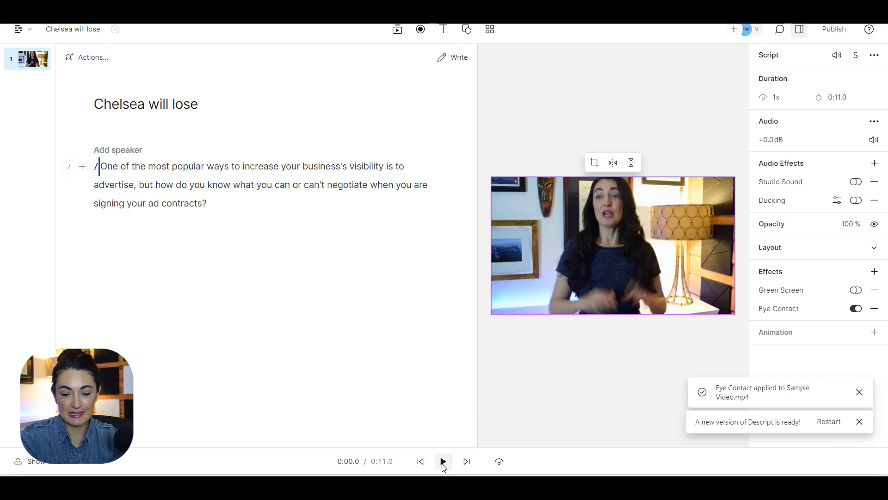
Step: Play the video to check the Eye Contact result, then pause
click(443, 461)
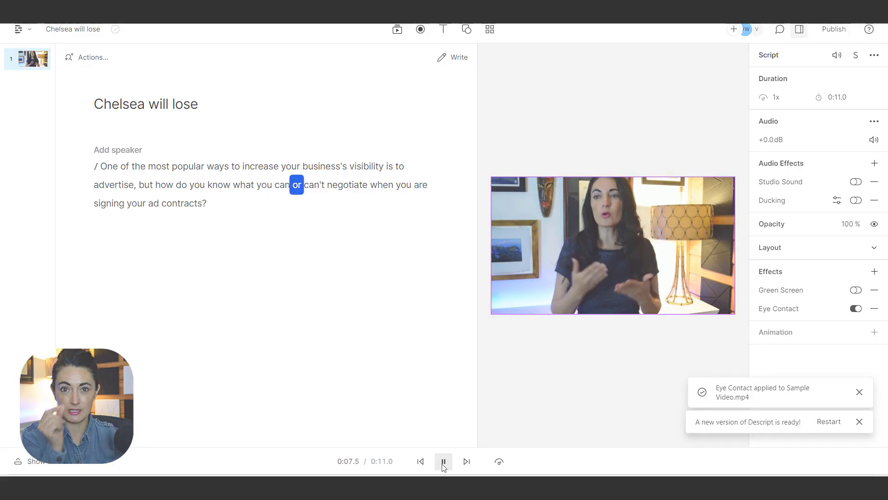
click(421, 461)
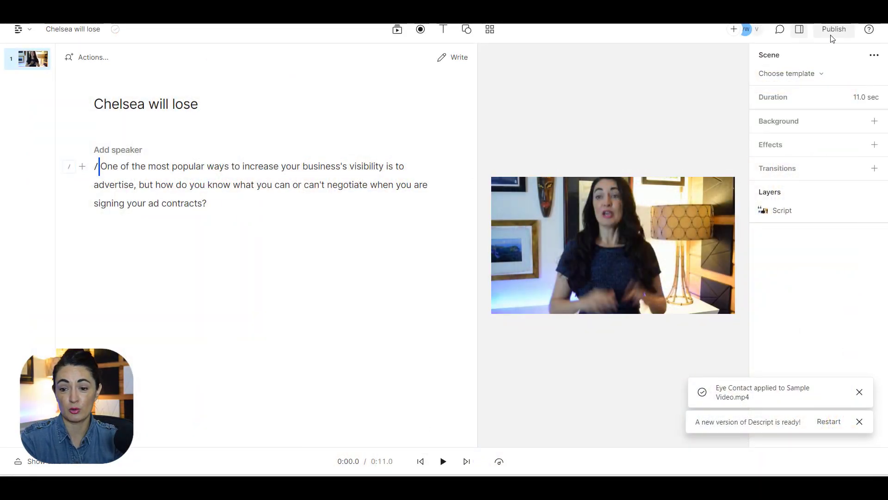
Step: Export the video as MP4 'Chelsea will lose' into the Descript Eye folder
click(833, 29)
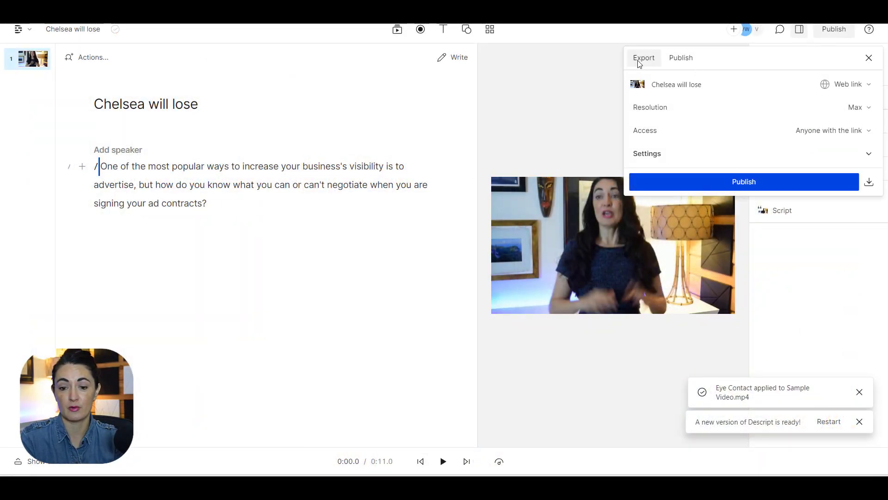
click(643, 57)
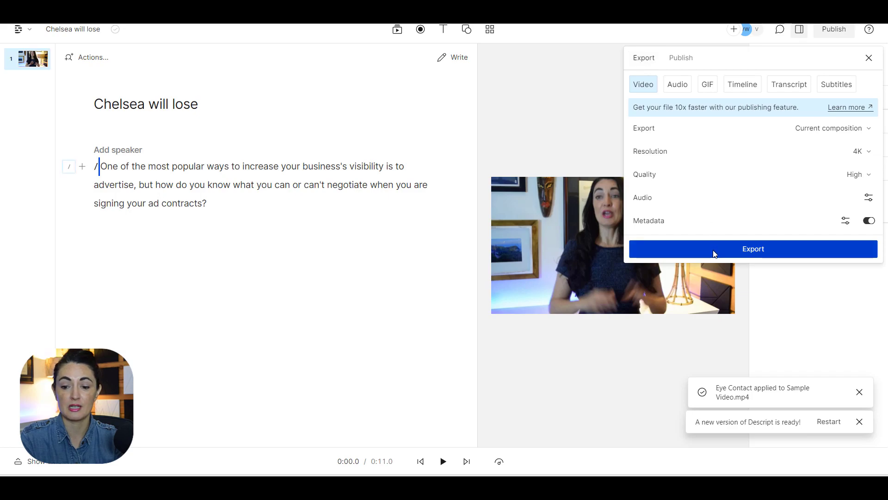
click(753, 248)
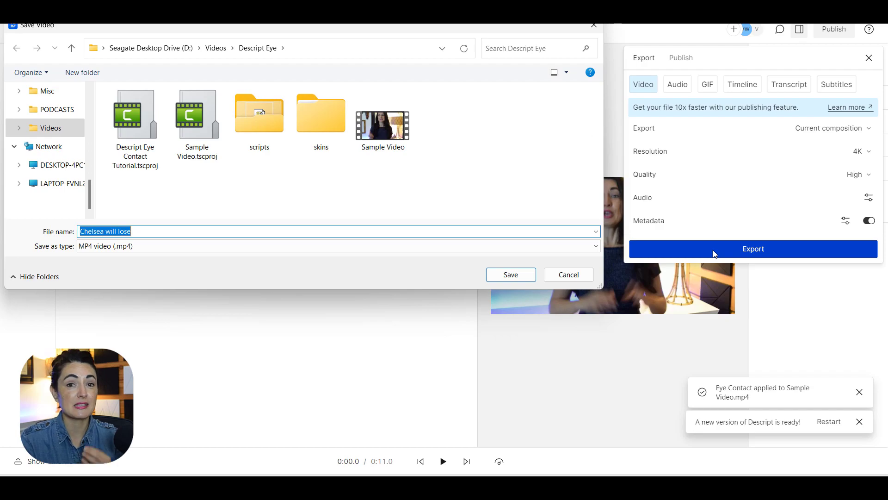
click(509, 274)
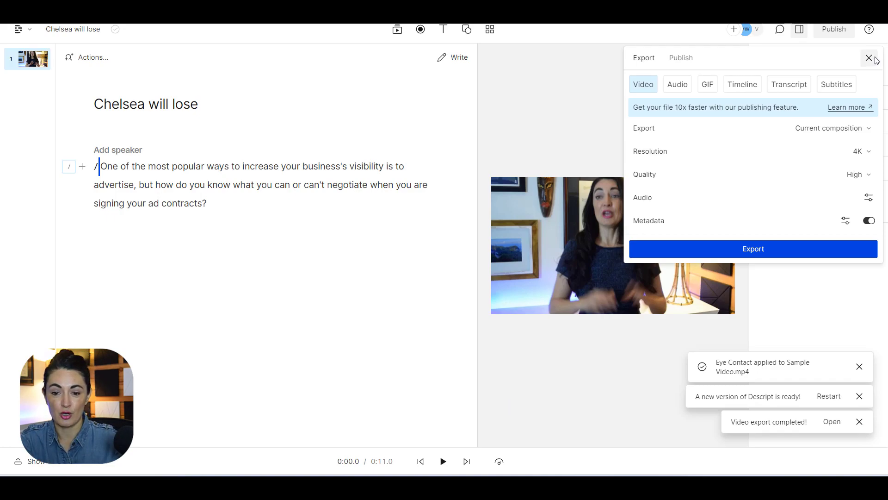
click(869, 57)
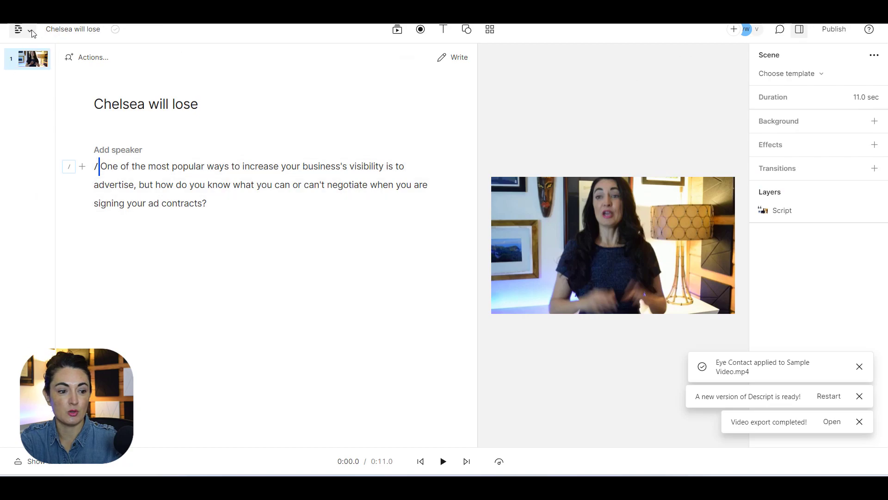
Step: Return to the projects list and create a new project titled 'Chelsea has lost'
click(18, 29)
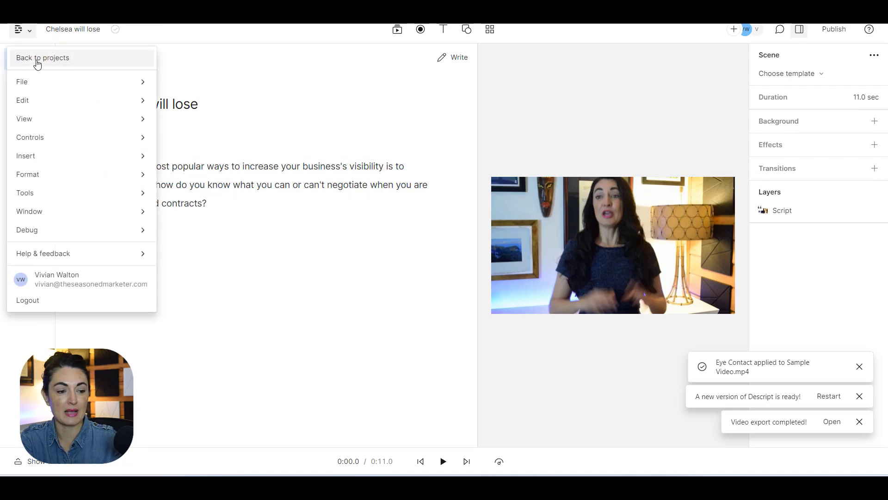
click(42, 58)
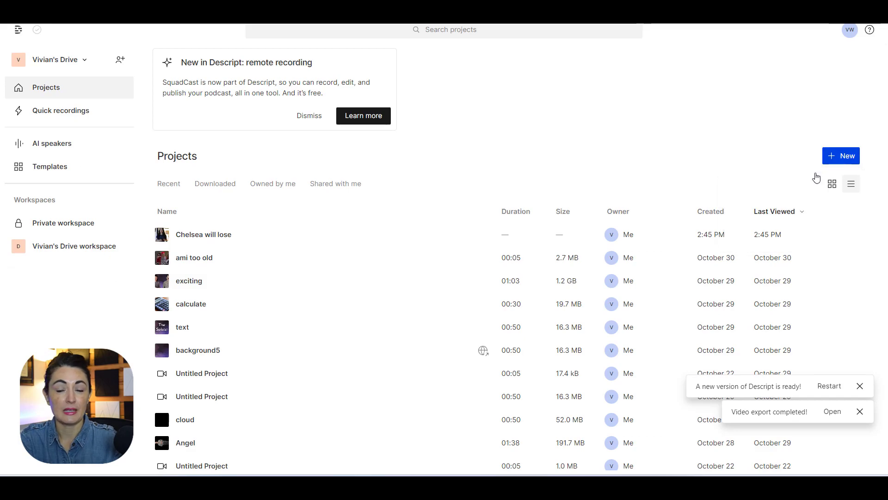
click(841, 156)
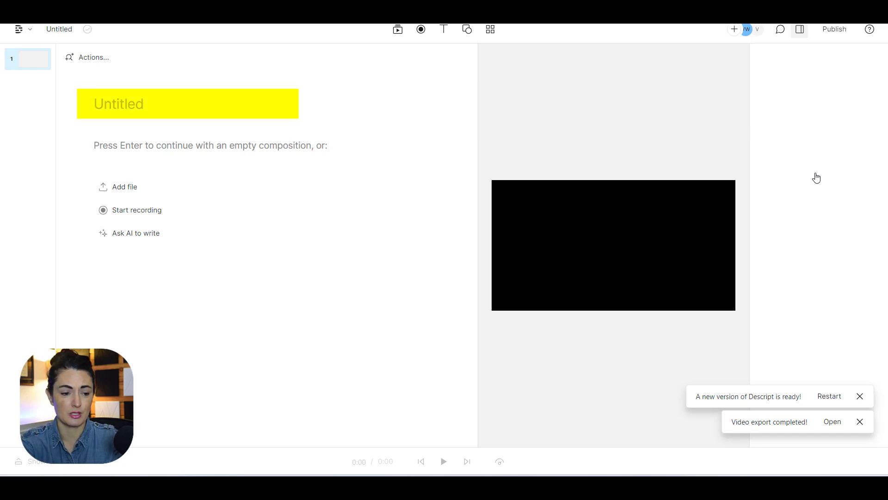
text(Che)
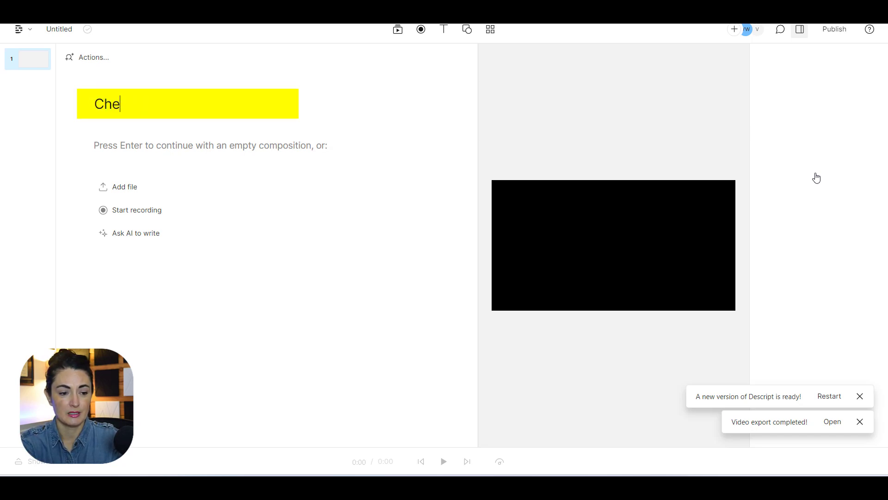
text(lsea has lost)
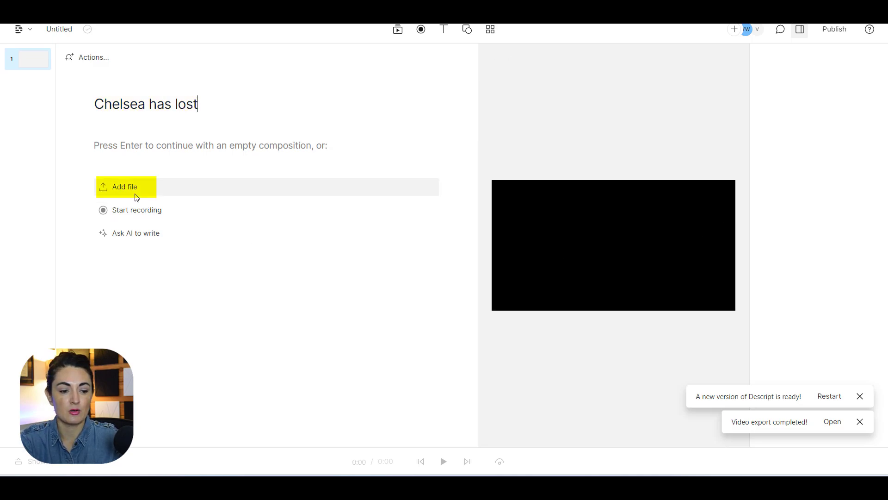
Step: Add Chelsea will lose.mp4 to the script, dismiss the transcription notice, and select the clip
click(124, 187)
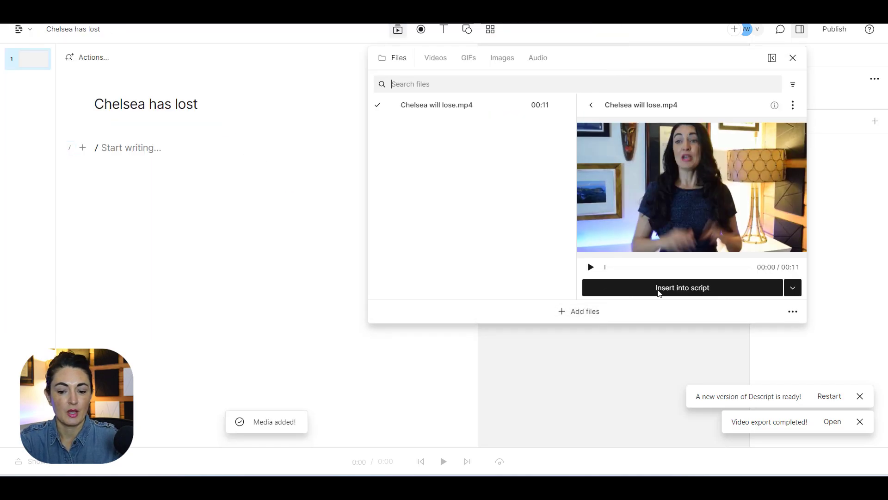
click(682, 287)
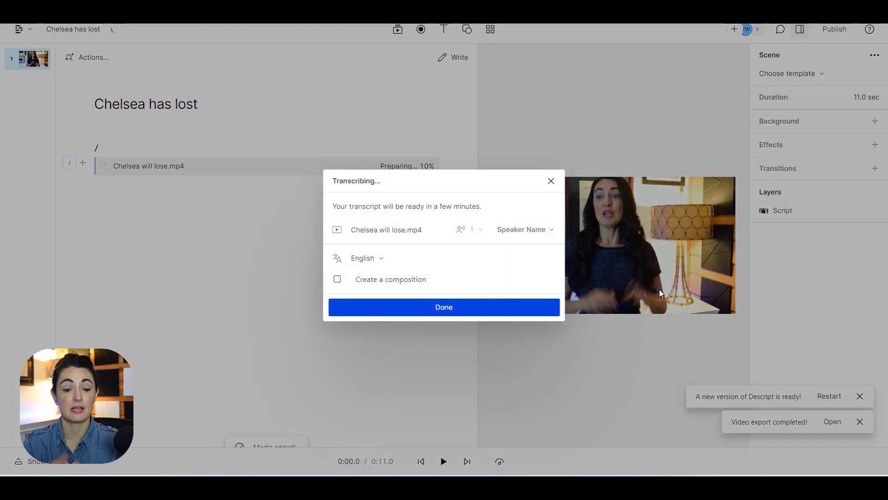
click(444, 307)
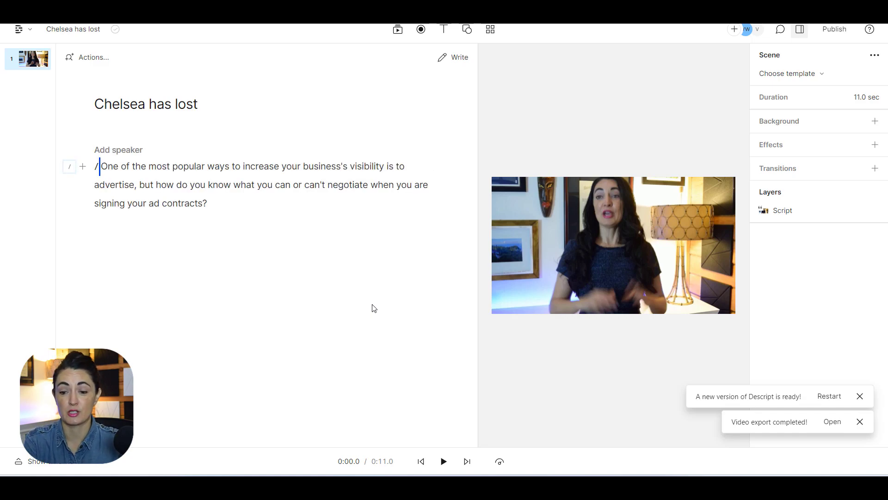
click(613, 245)
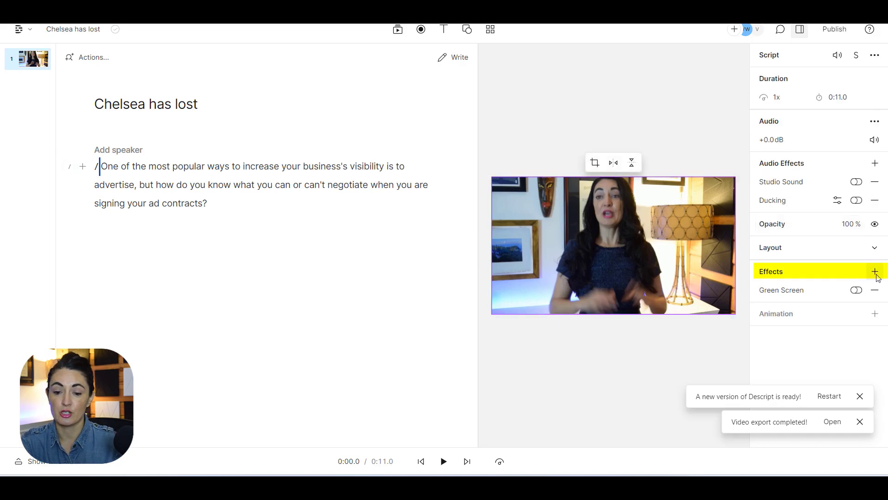
Step: Play and pause the imported clip, then show the video effects list
click(593, 338)
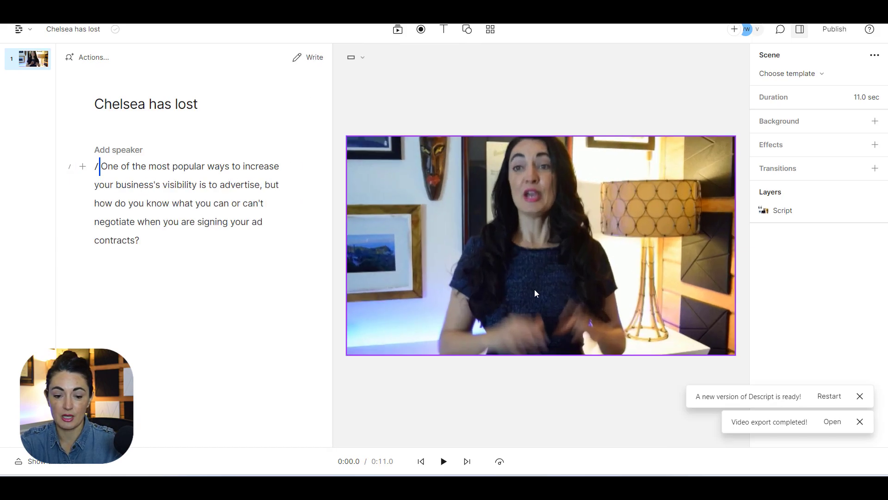
click(443, 460)
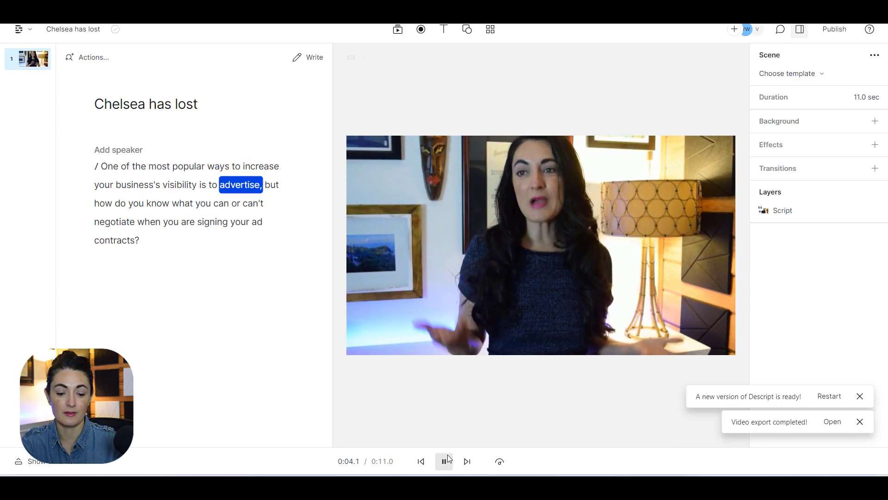
click(540, 245)
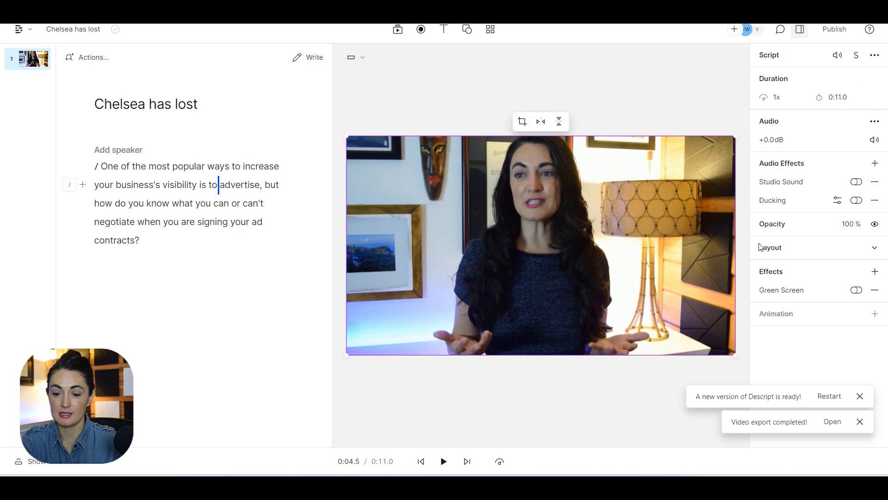
click(874, 271)
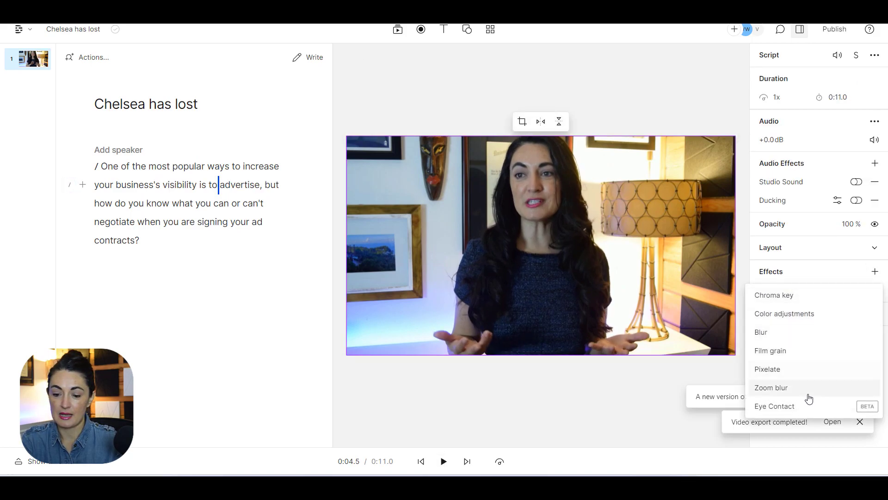